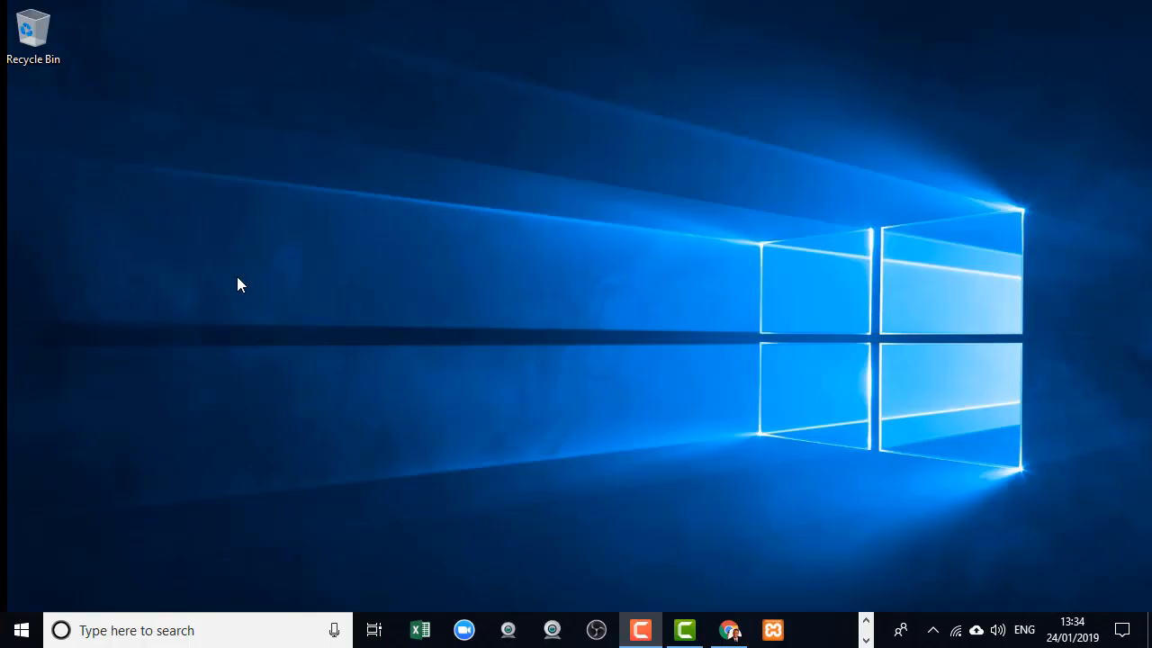
- Search the Start menu for "add" to surface the Add or remove programs setting
left_click(148, 630)
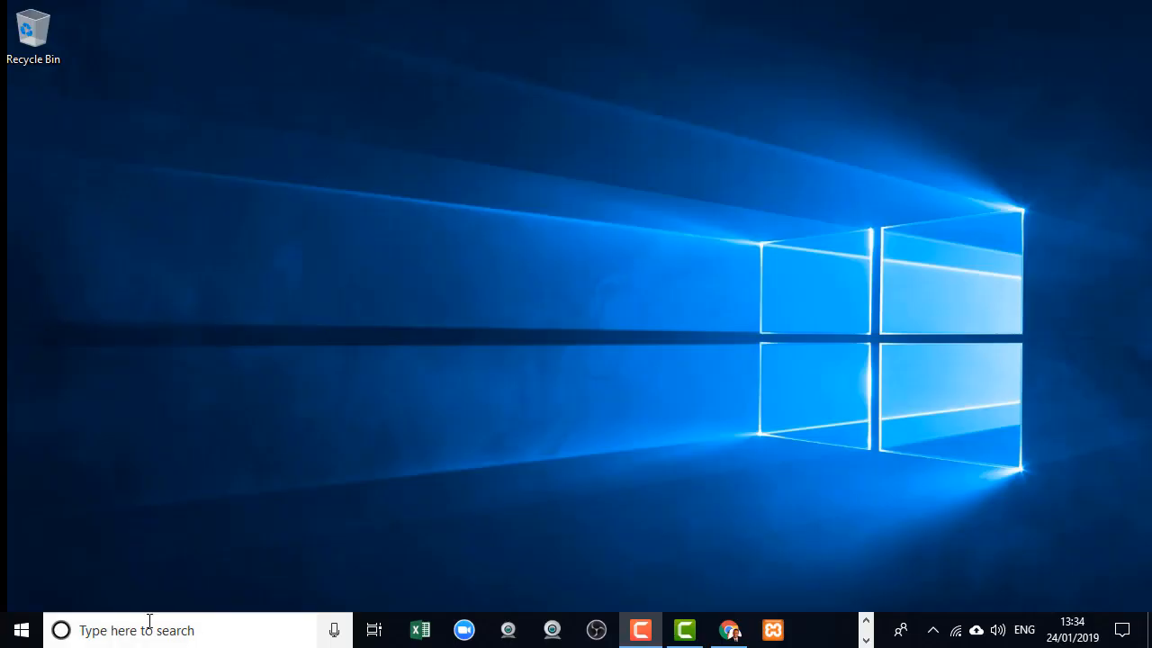
left_click(134, 630)
type("add")
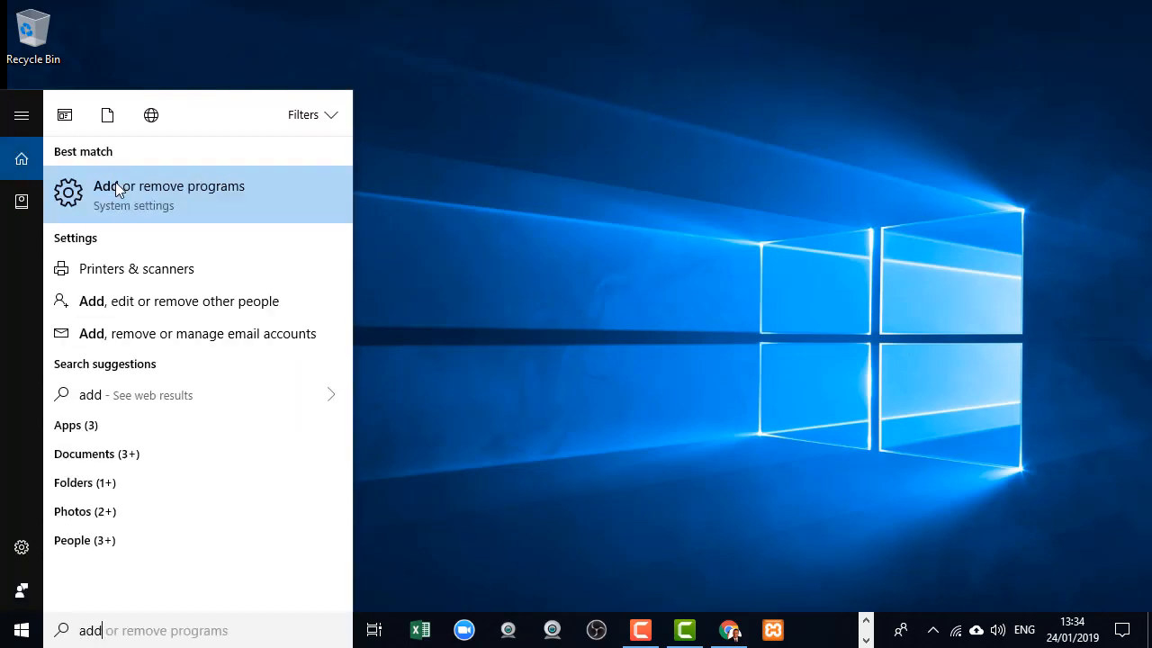
- Filter Apps & features to "xampp" and start uninstalling the XAMPP entry
left_click(169, 194)
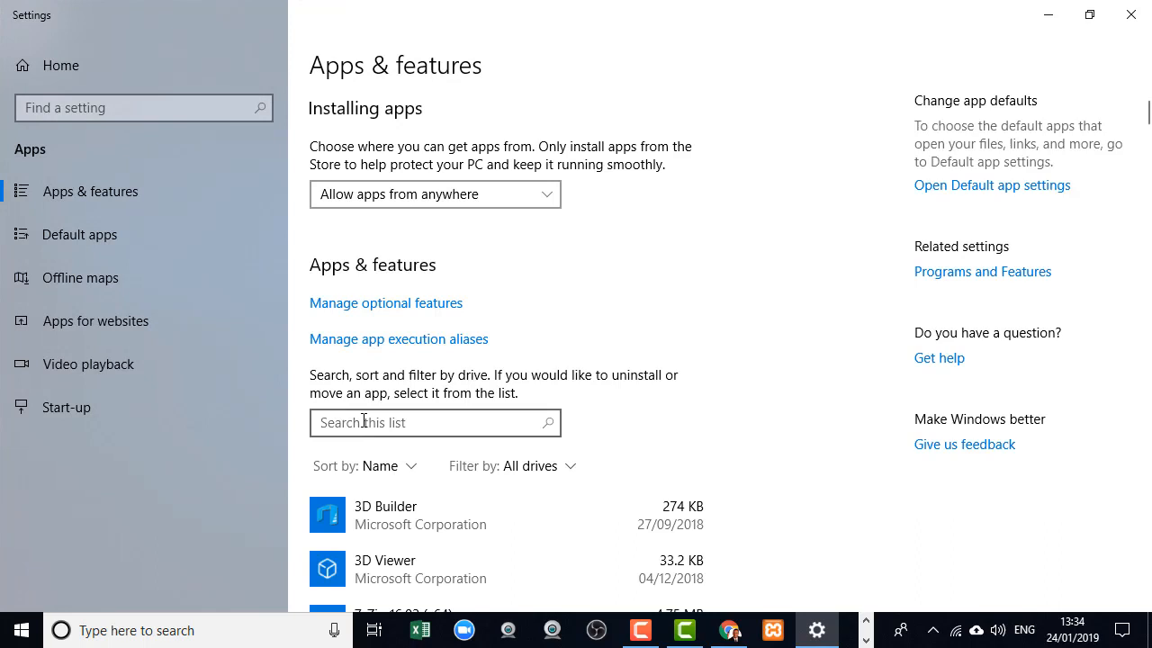
type("x")
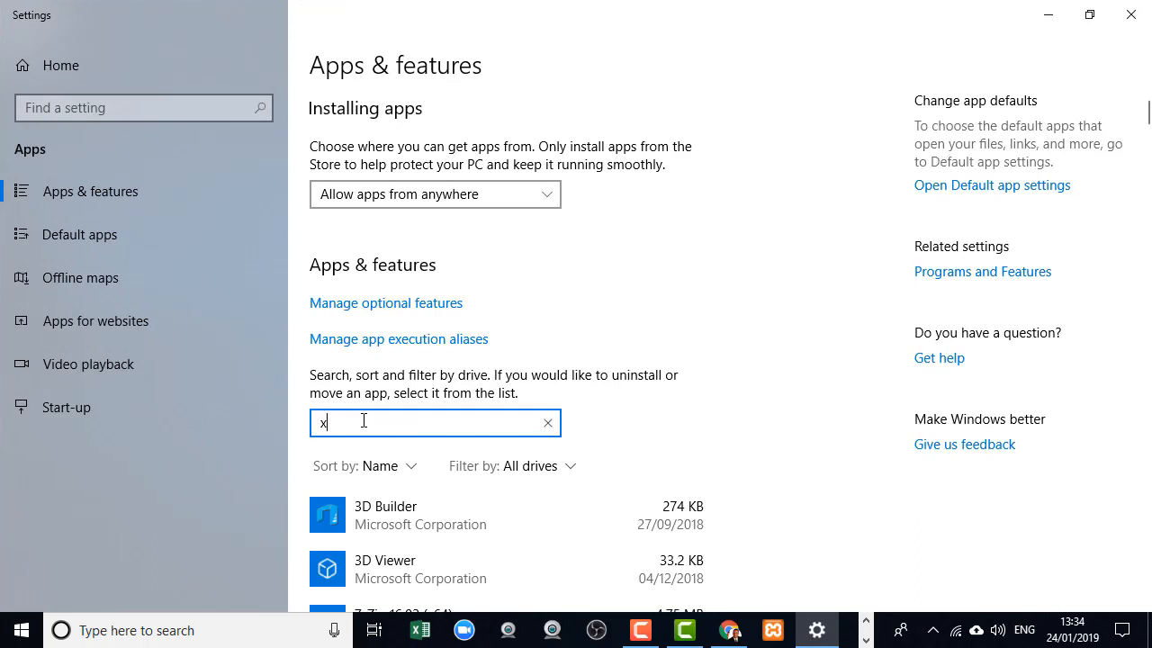
type("ampp")
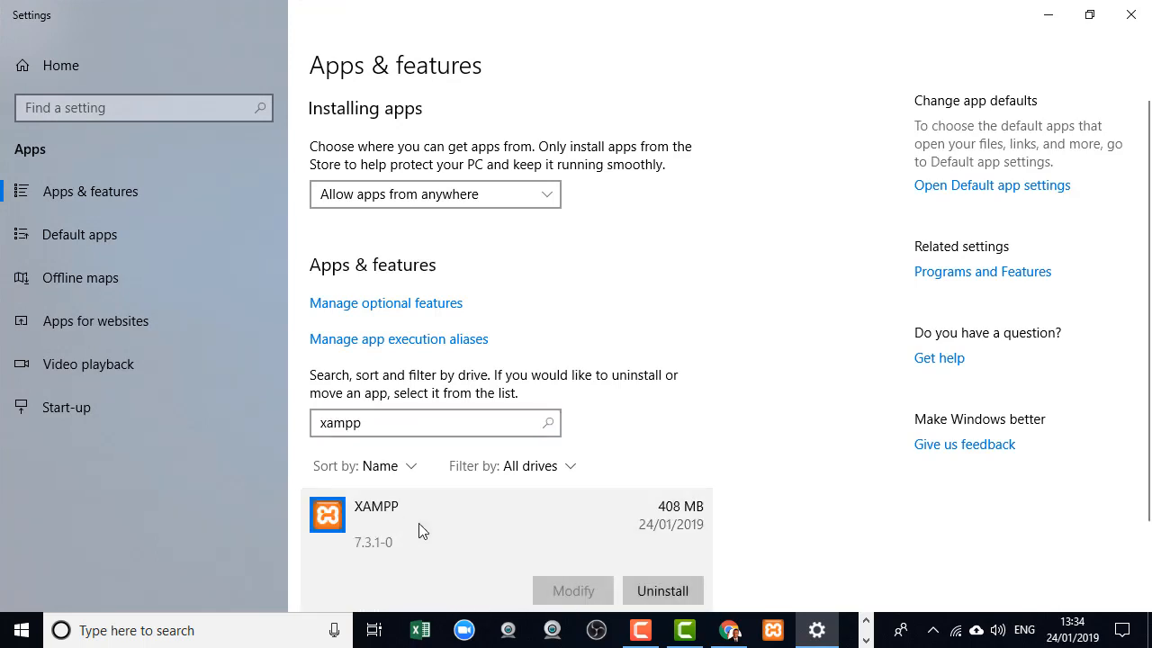
left_click(662, 590)
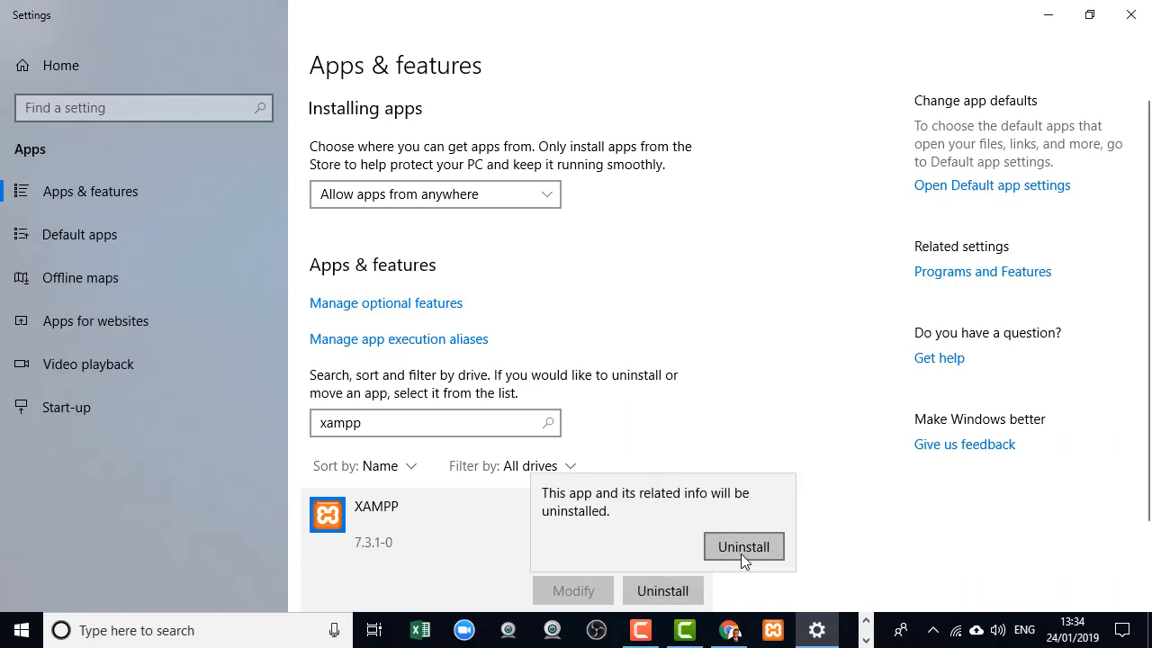
- Confirm removal of XAMPP with all its modules and answer the htdocs folder prompt
left_click(743, 548)
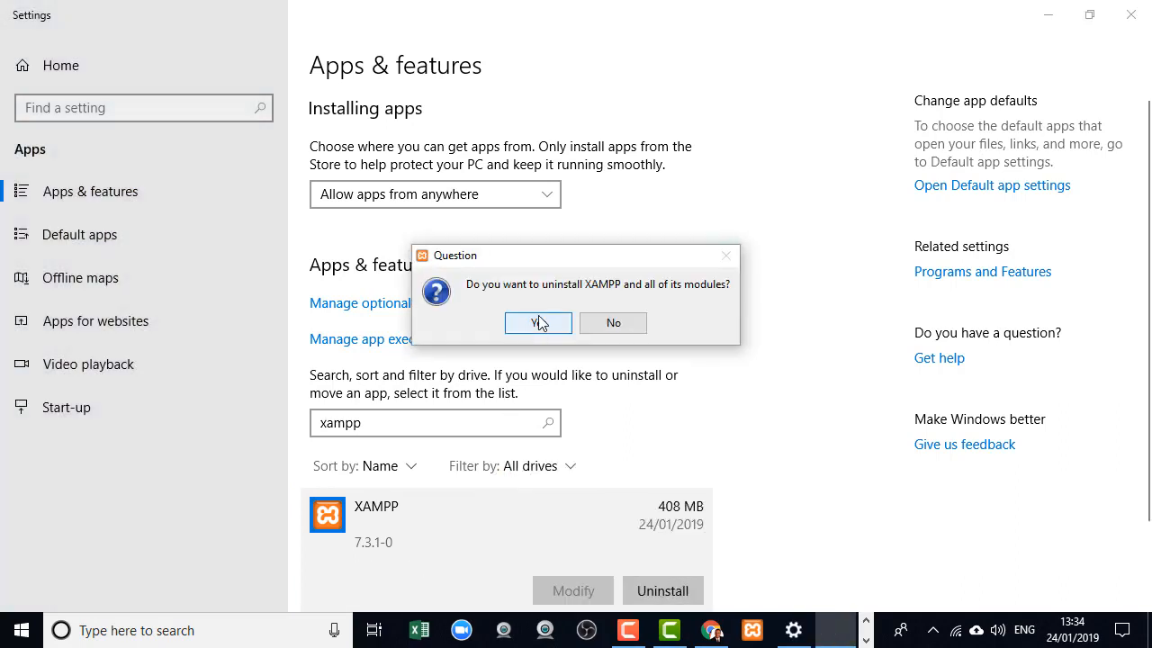
left_click(536, 322)
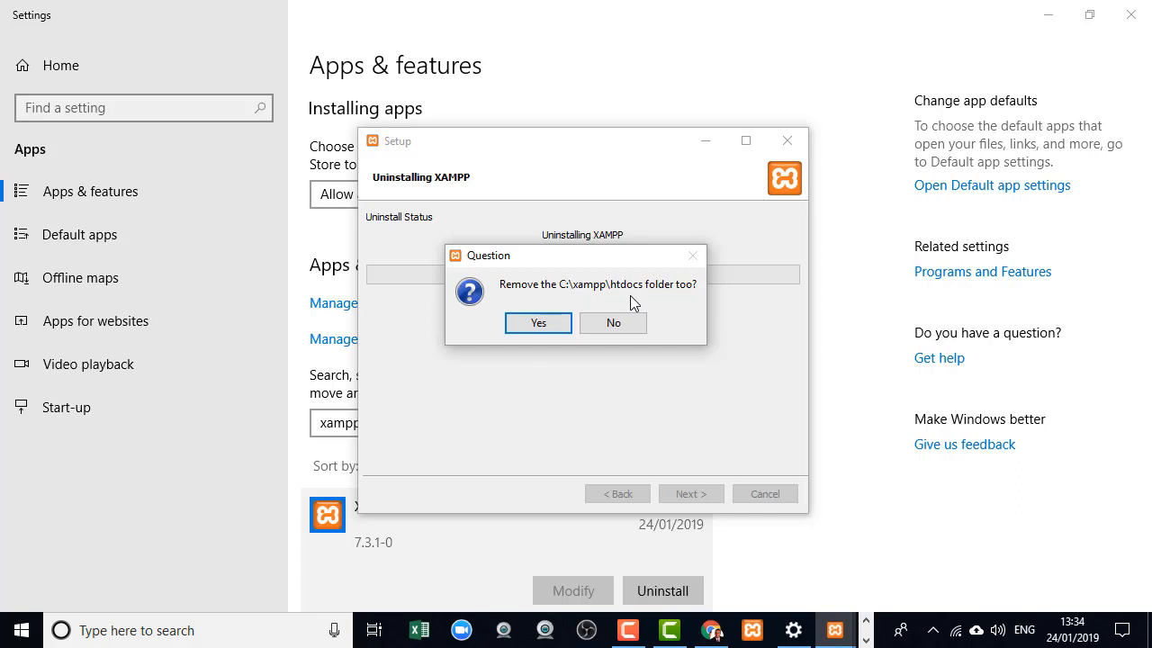
mouse_move(525, 369)
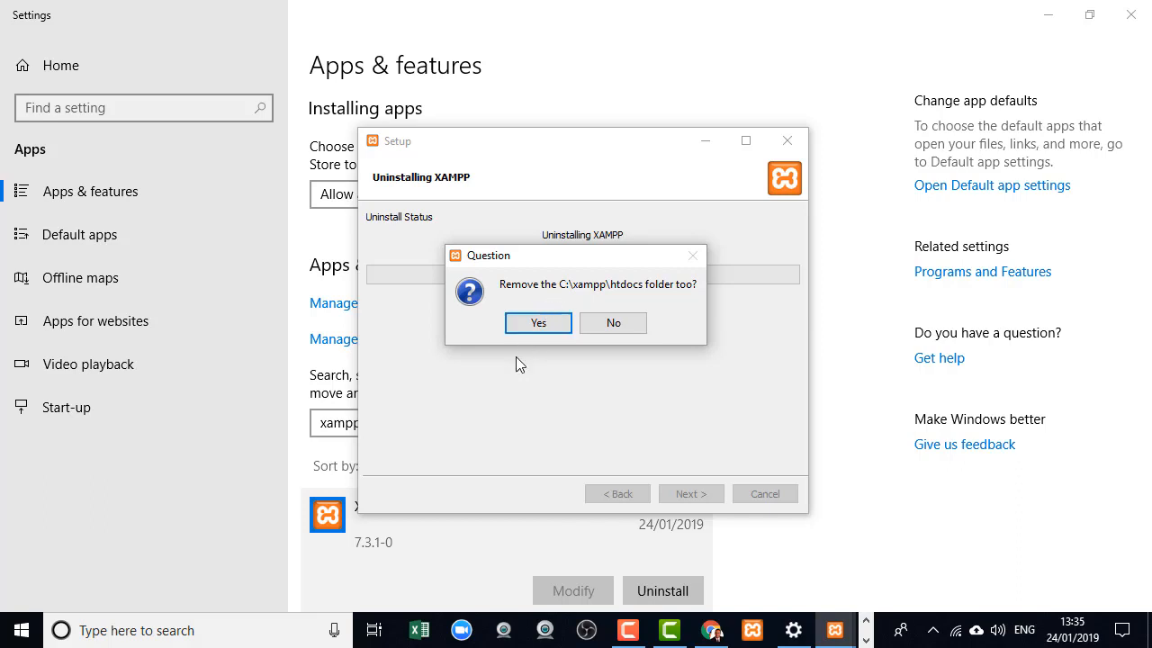
left_click(536, 322)
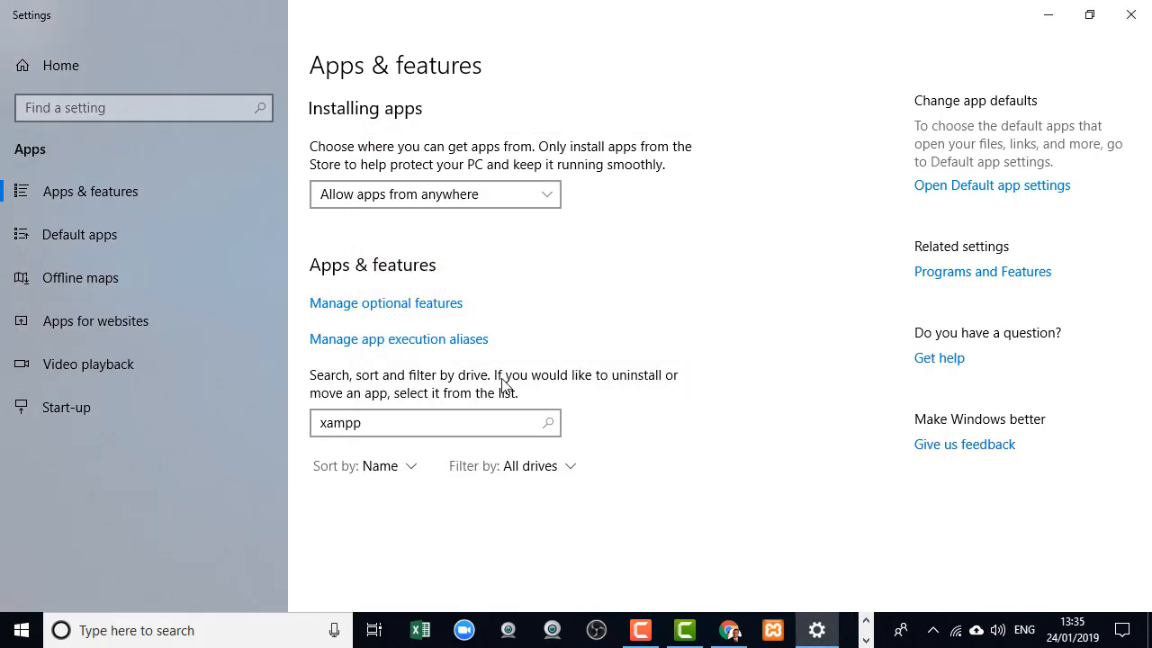
mouse_move(752, 602)
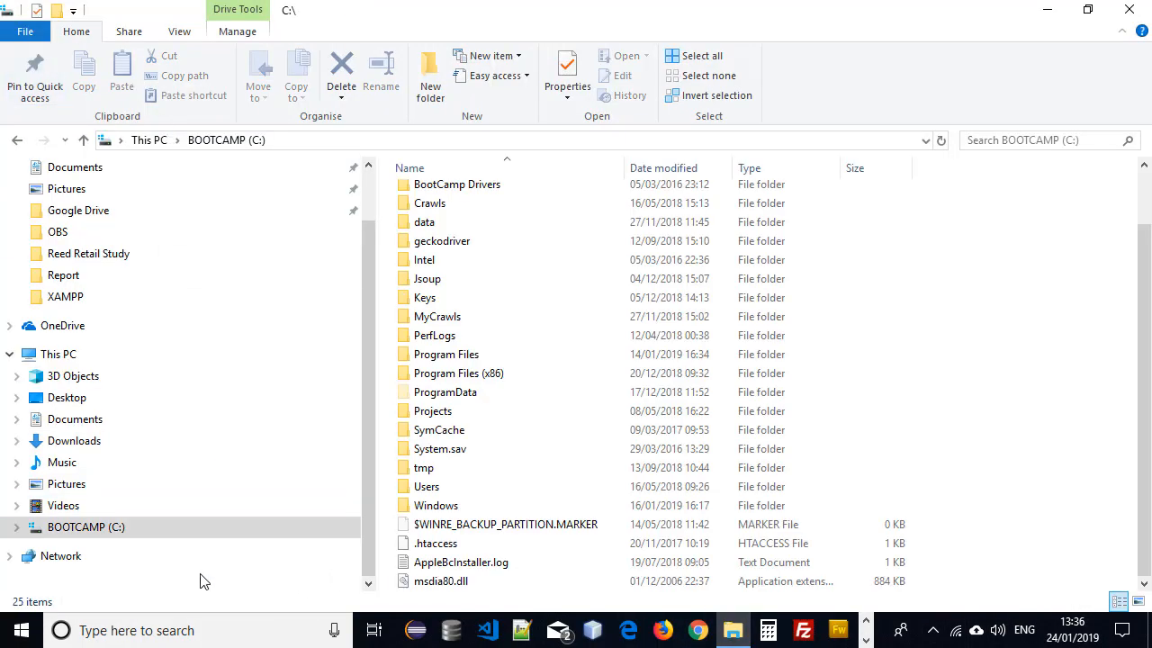
mouse_move(388, 550)
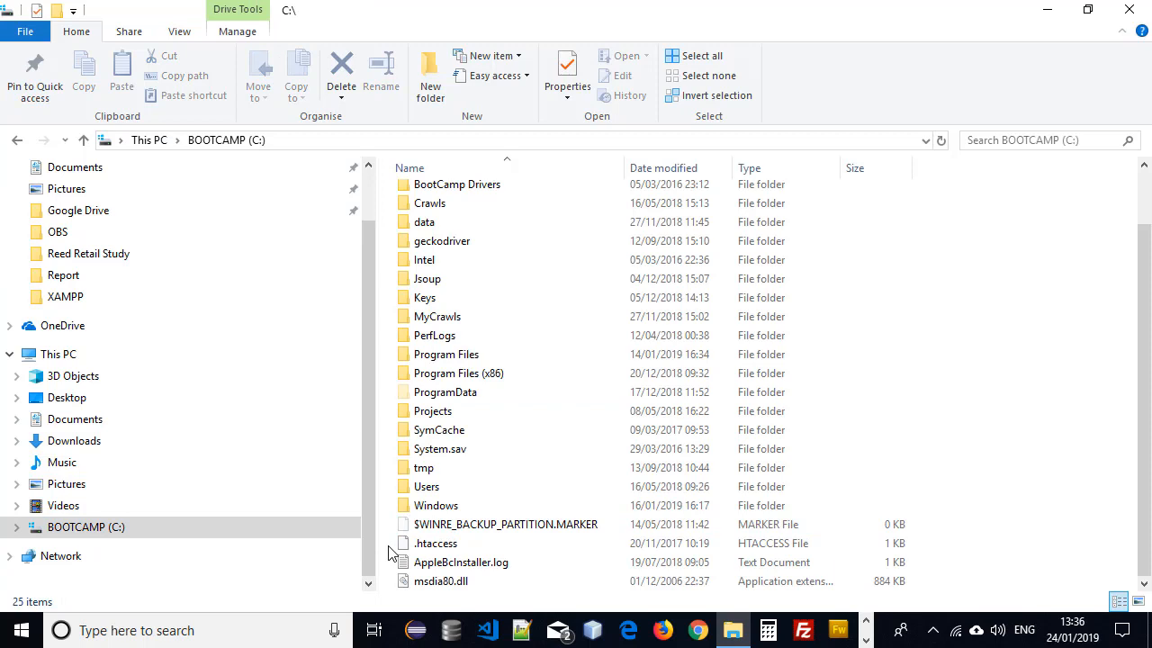